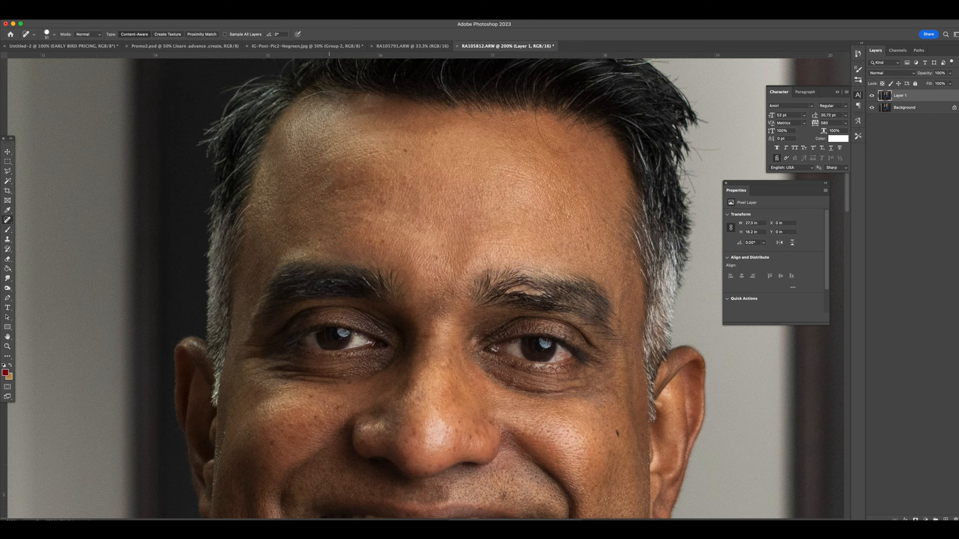
Step: Heal the blemishes on the man's facial skin with the Spot Healing Brush
left_click_drag(312, 181, 343, 164)
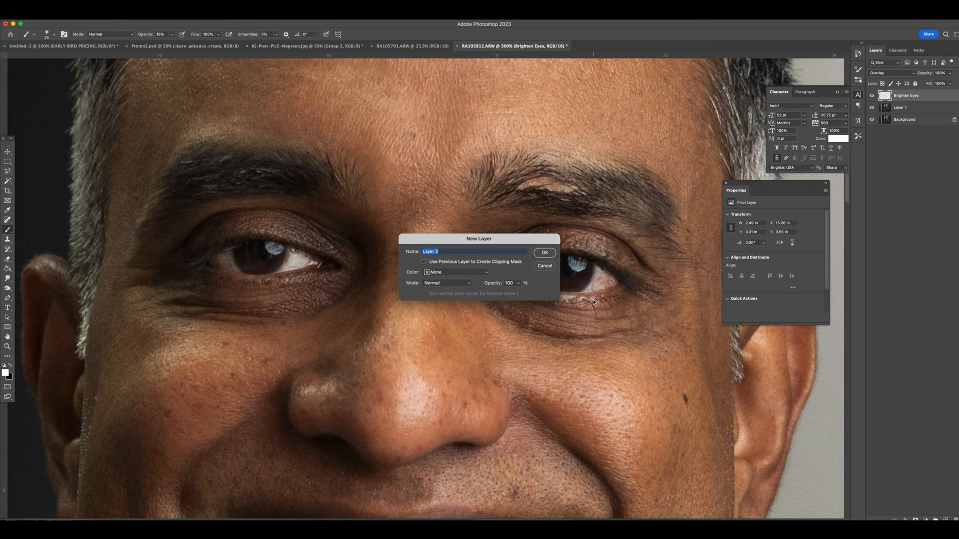
Step: Create the 'Brighten Inner Eys' layer, paint brightness onto the iris, and blend it as Overlay
type("Brighten Inner Eys")
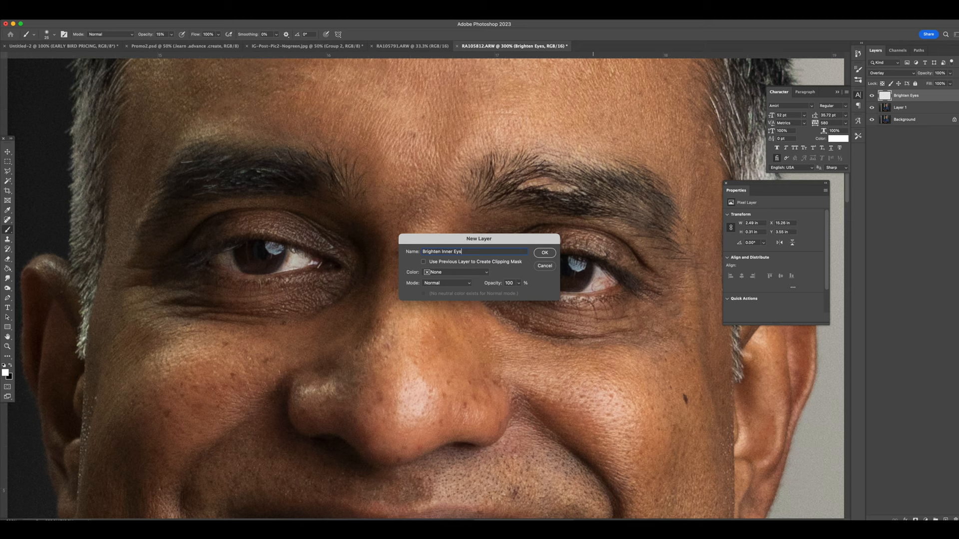
left_click(544, 253)
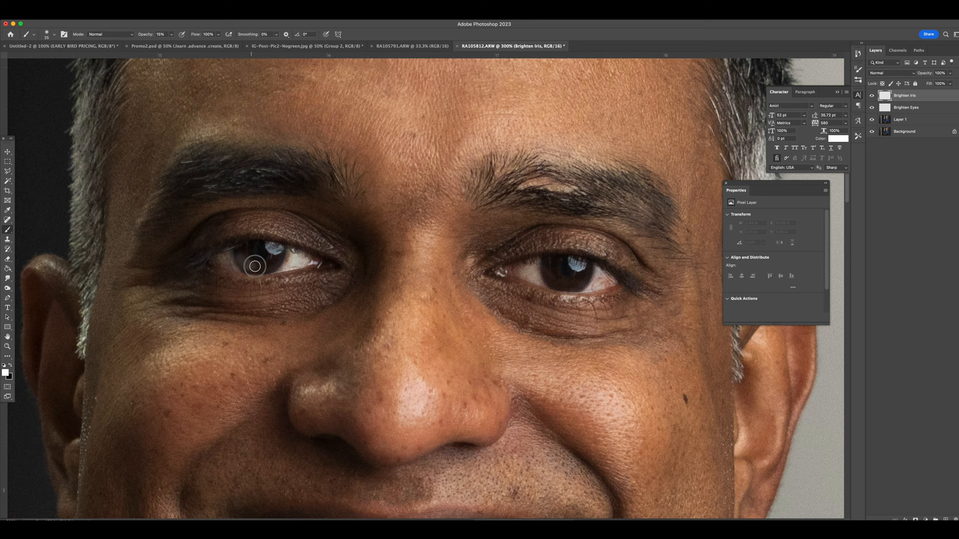
left_click(885, 73)
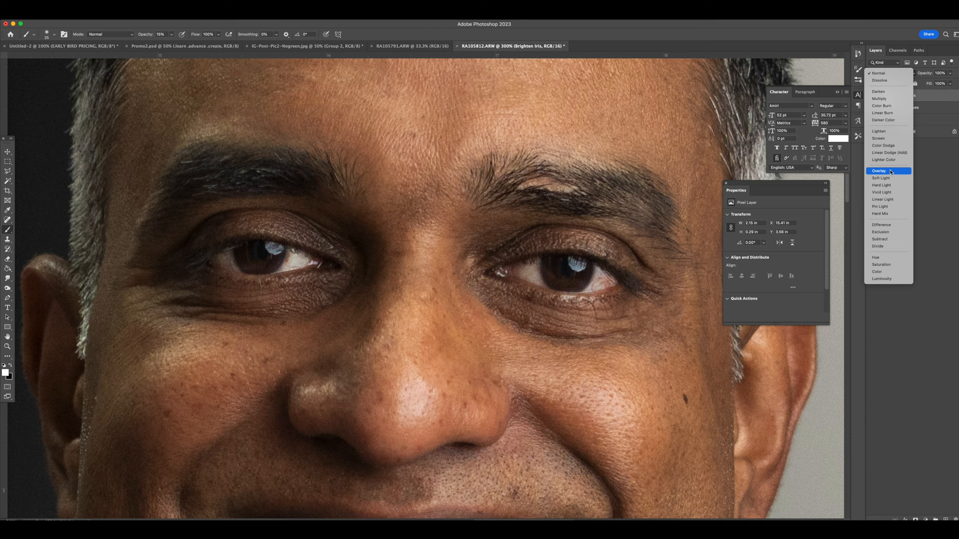
left_click(879, 171)
type("Whiten Teeth Sele")
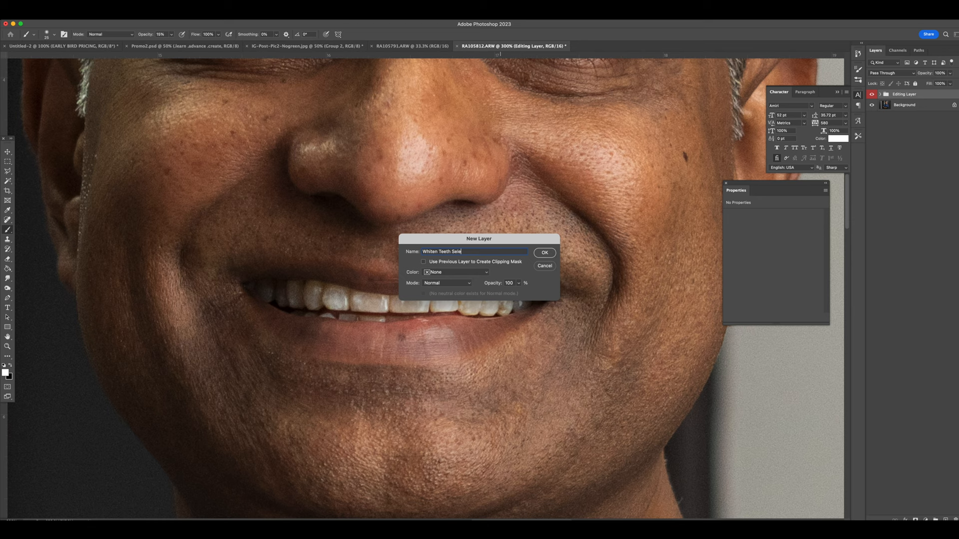
Step: Create the teeth whitening layer and paint over the teeth to mark them
left_click(544, 253)
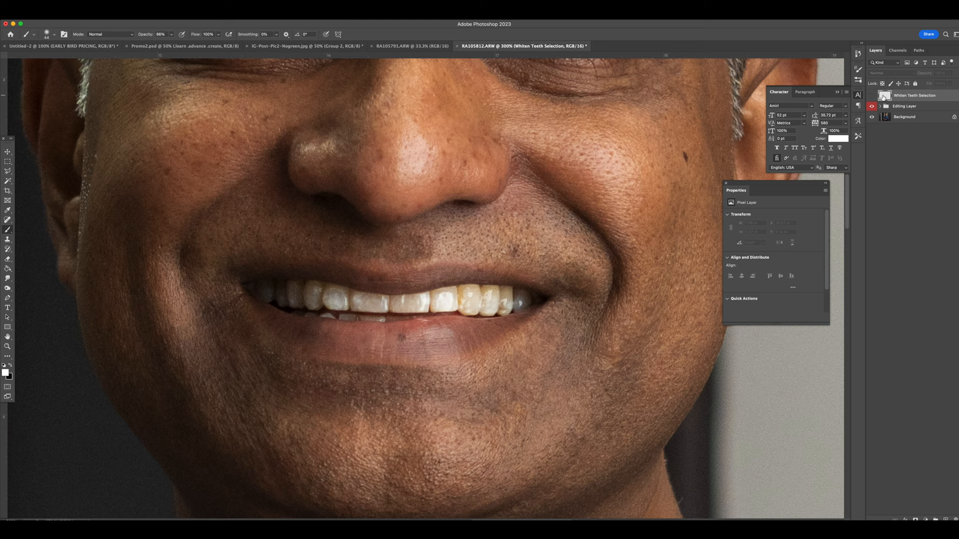
left_click_drag(773, 238, 752, 239)
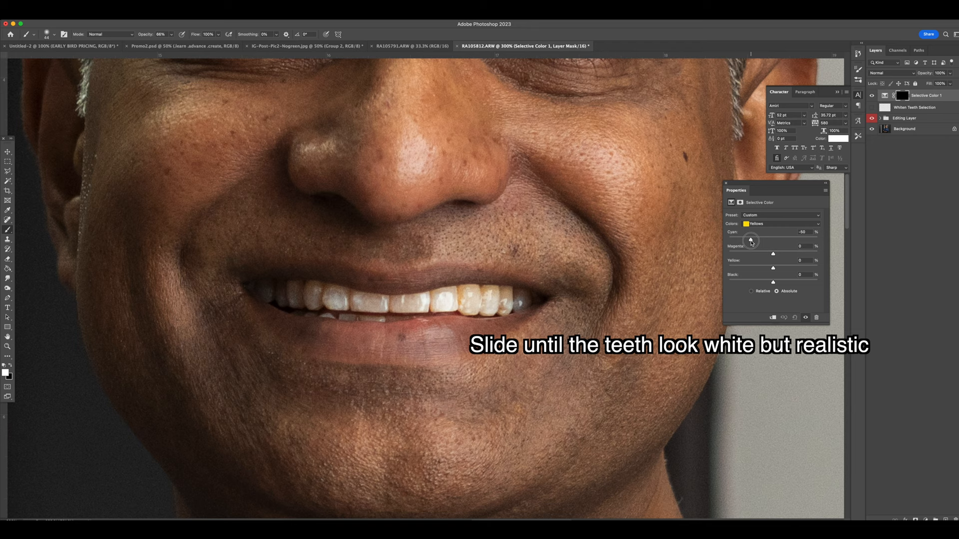
Step: Lower the Yellows slider so the teeth lose their yellow tint and look white
left_click_drag(772, 268, 747, 267)
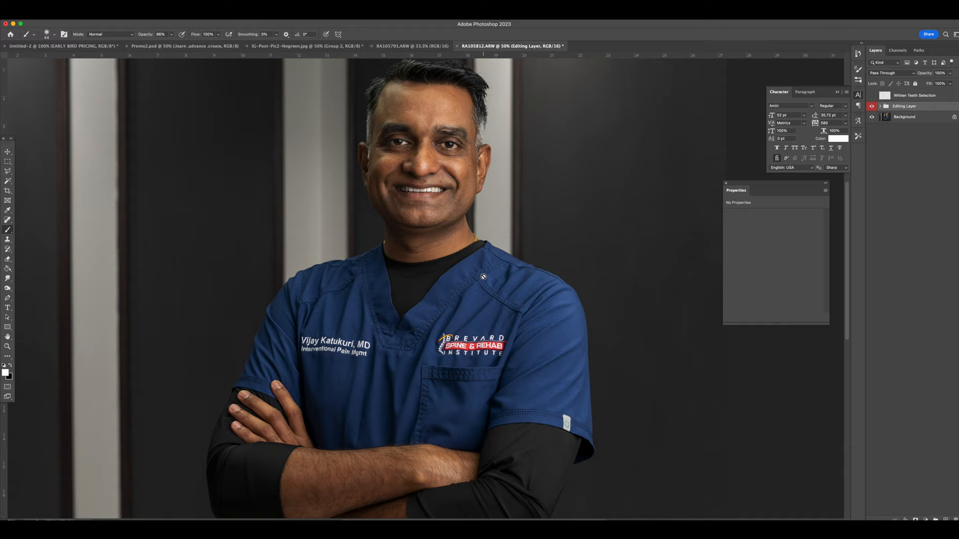
scroll("down", 3)
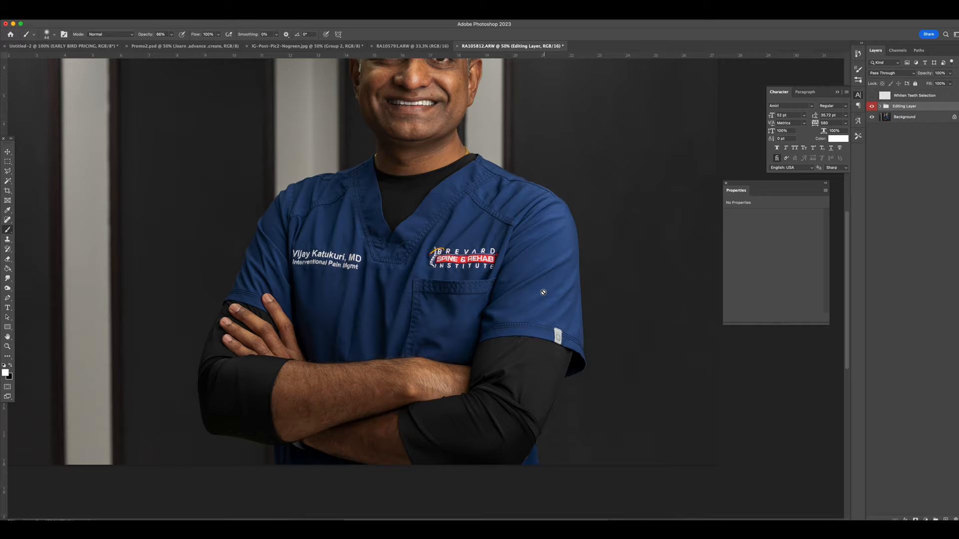